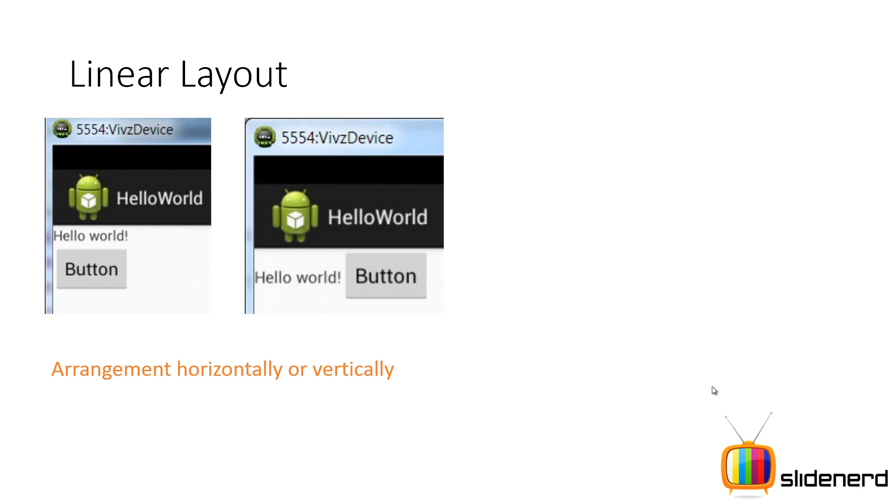
mouse_move(662, 406)
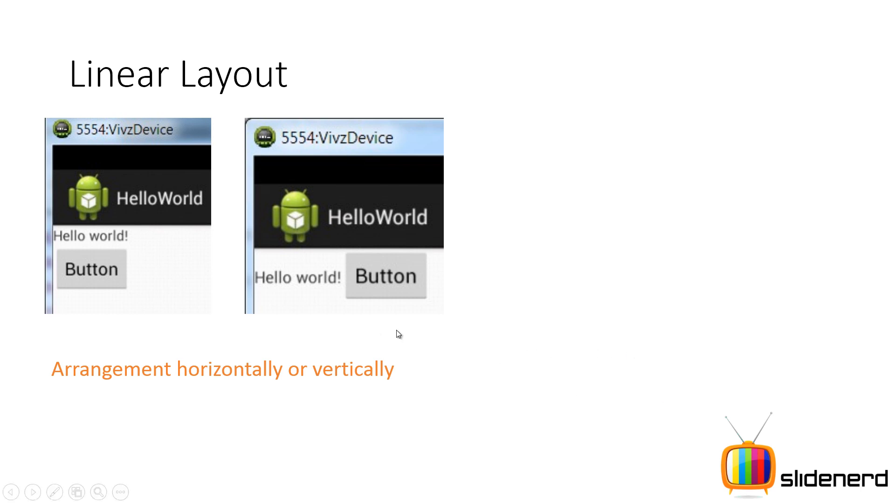
mouse_move(445, 287)
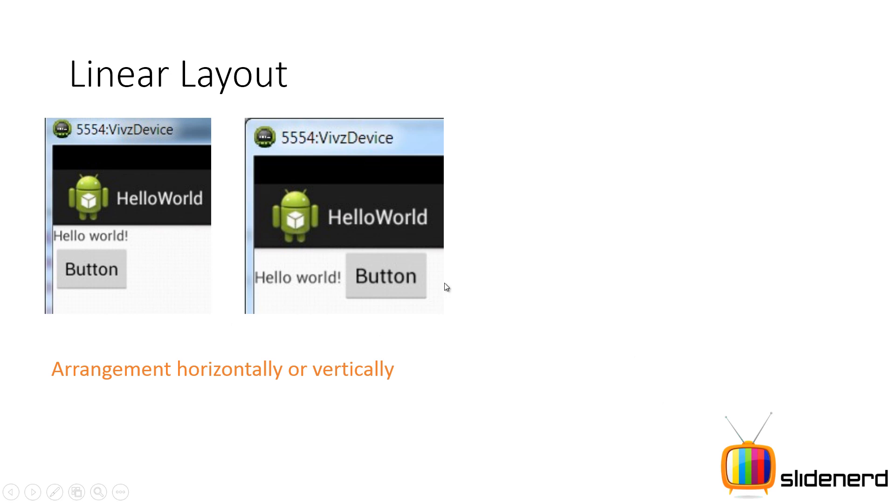
mouse_move(558, 265)
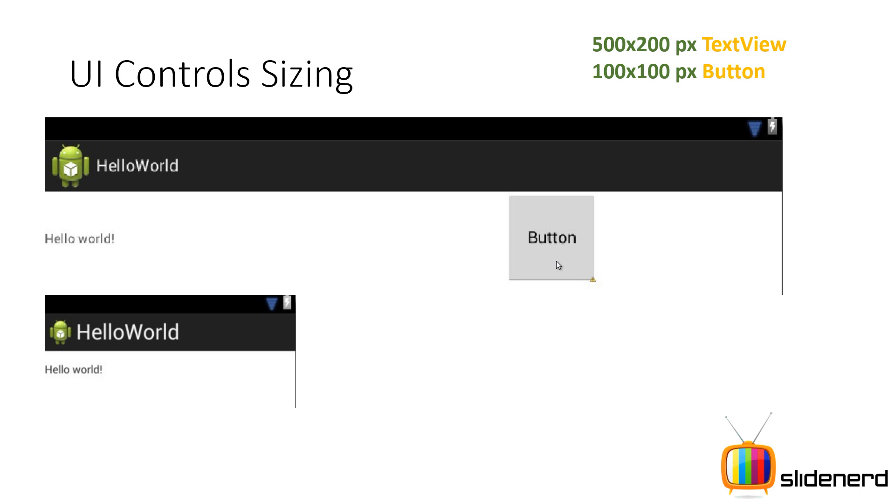
mouse_move(285, 149)
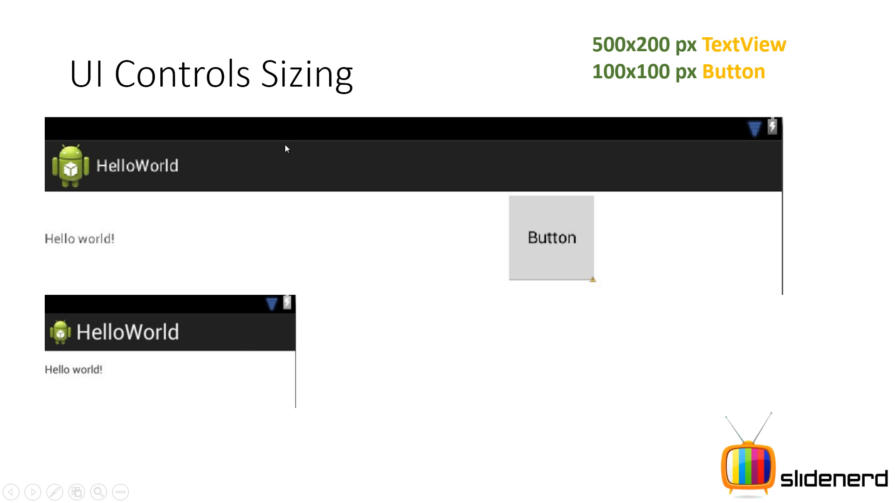
mouse_move(240, 333)
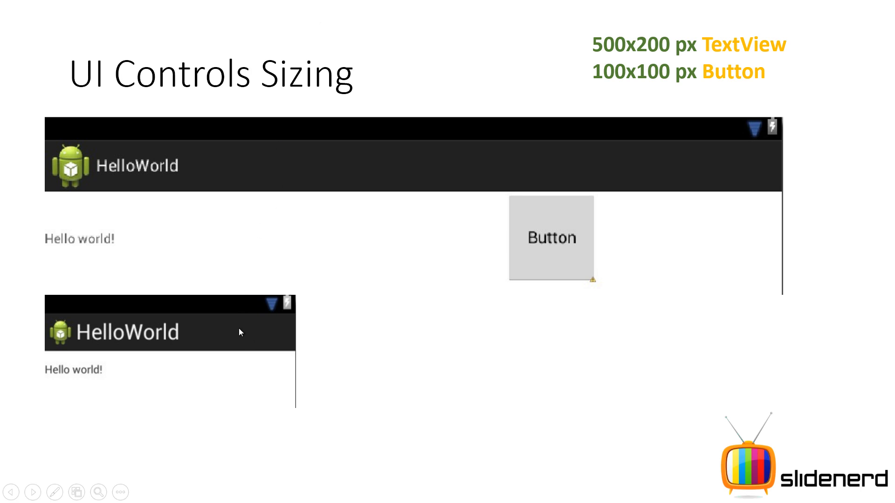
mouse_move(240, 335)
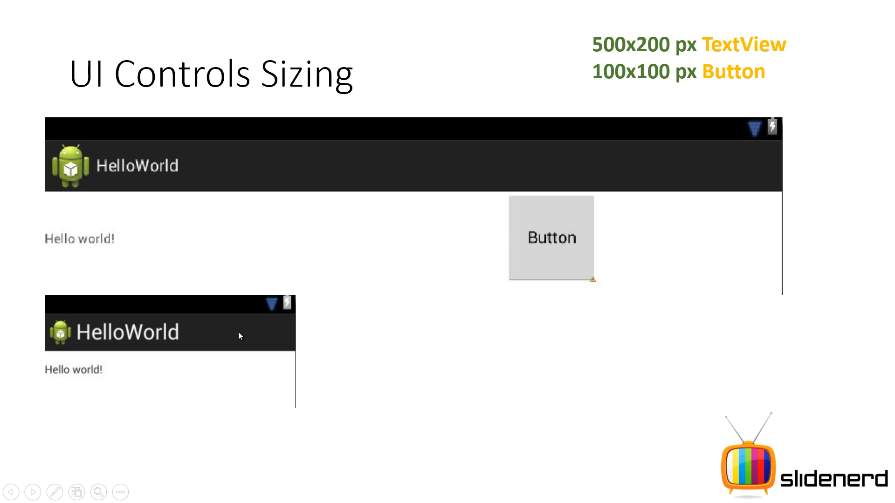
mouse_move(131, 215)
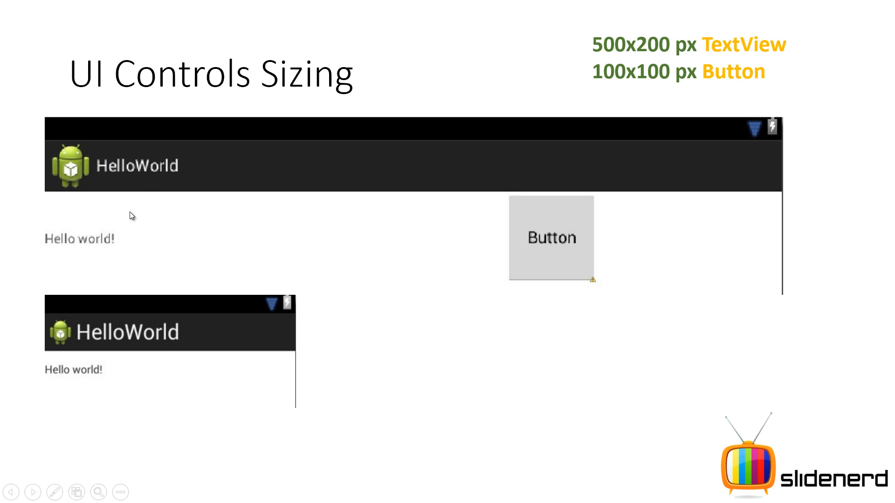
mouse_move(101, 245)
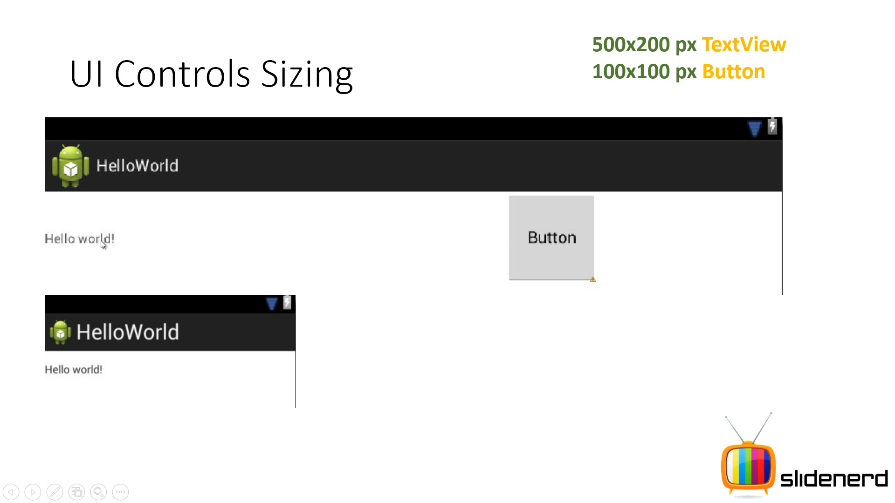
mouse_move(559, 240)
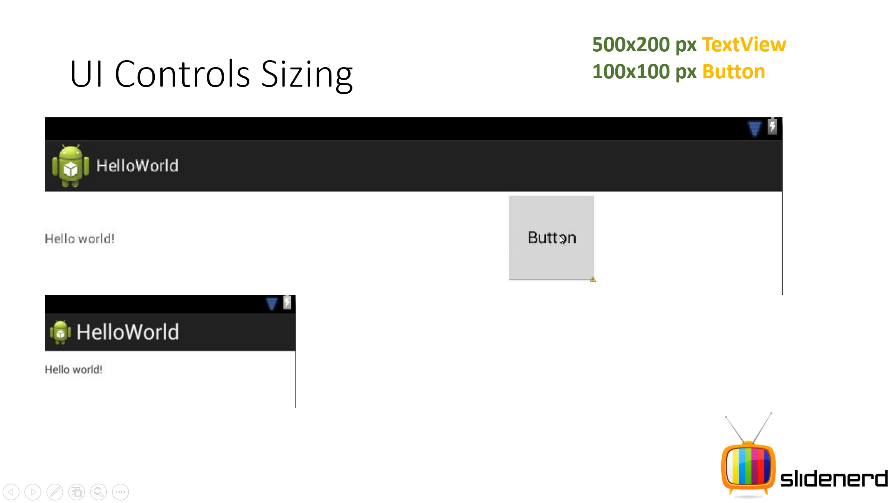
mouse_move(383, 375)
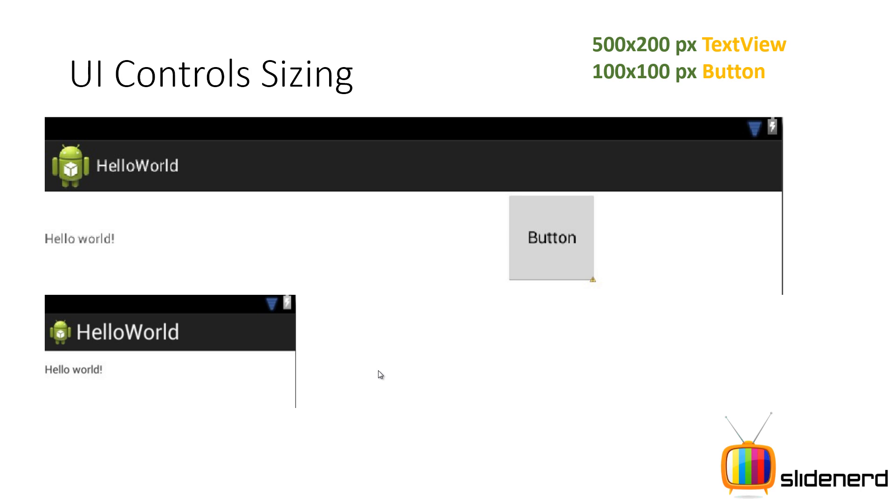
mouse_move(236, 383)
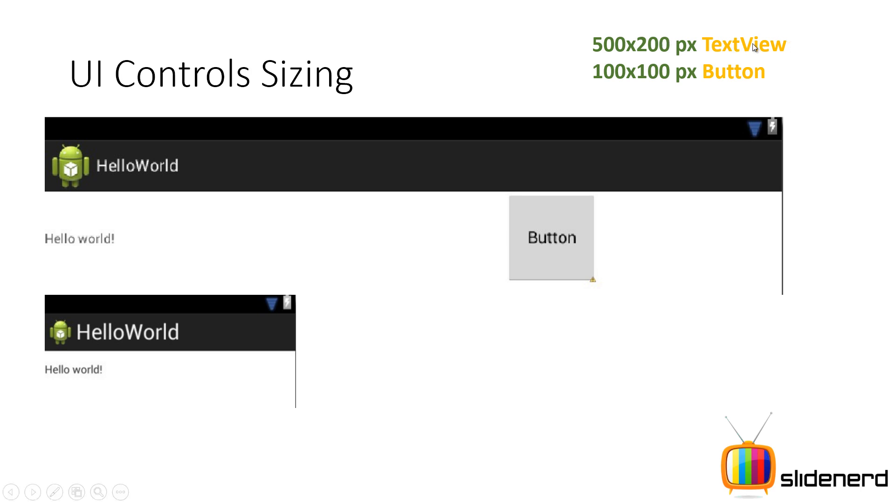
mouse_move(252, 377)
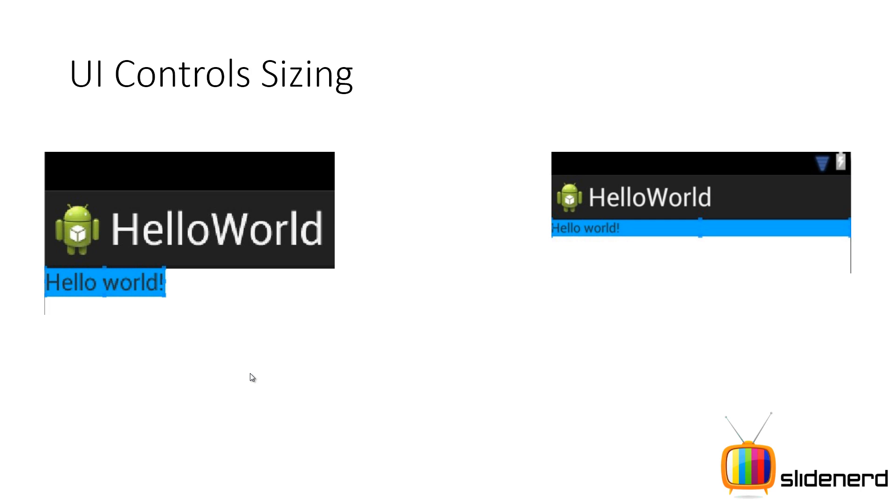
mouse_move(127, 290)
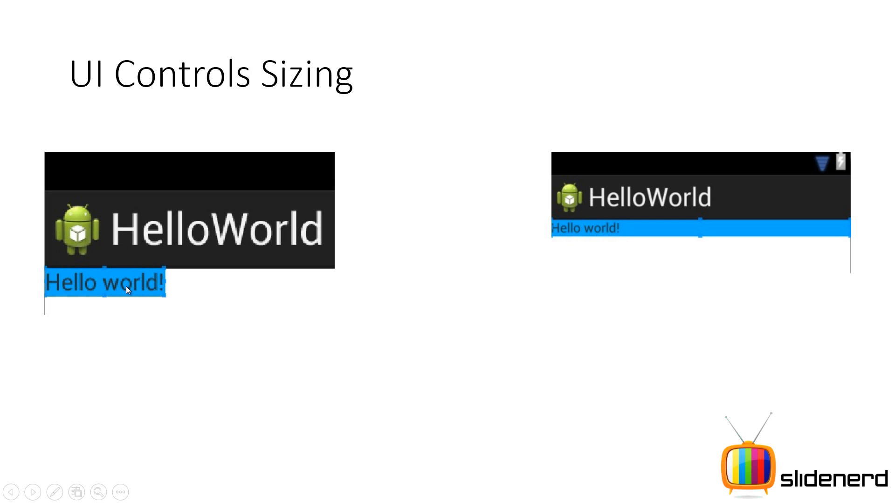
mouse_move(161, 302)
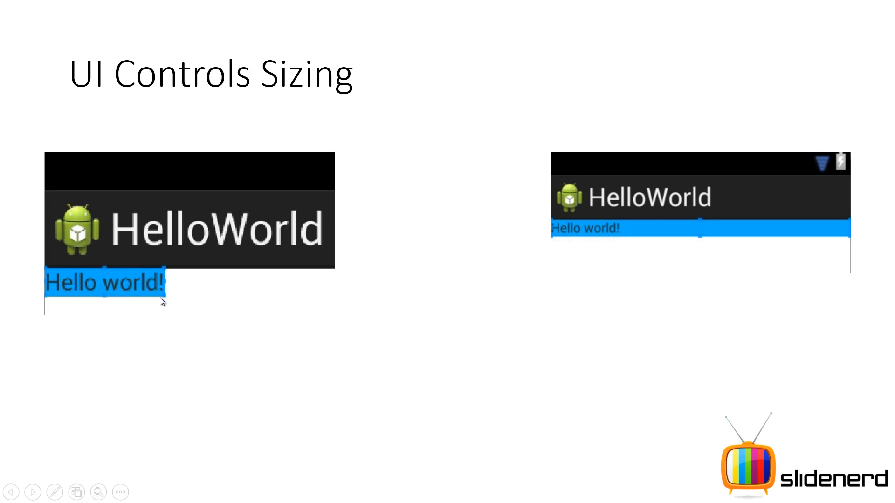
mouse_move(158, 320)
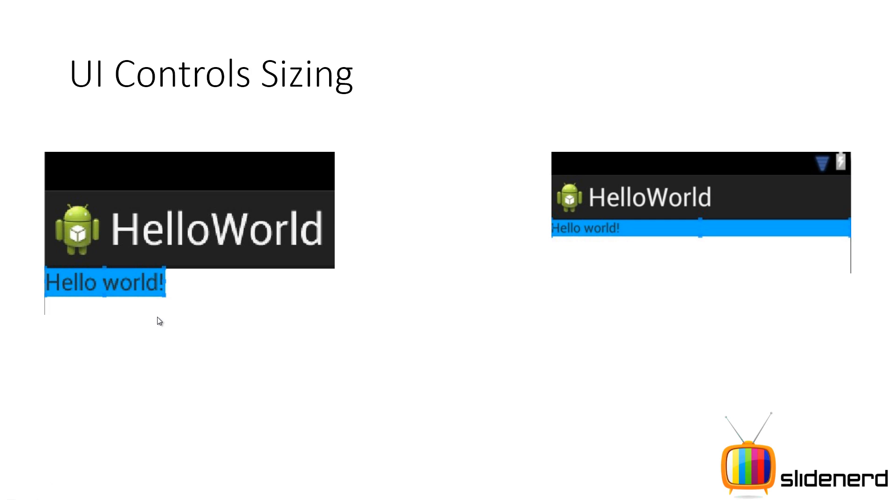